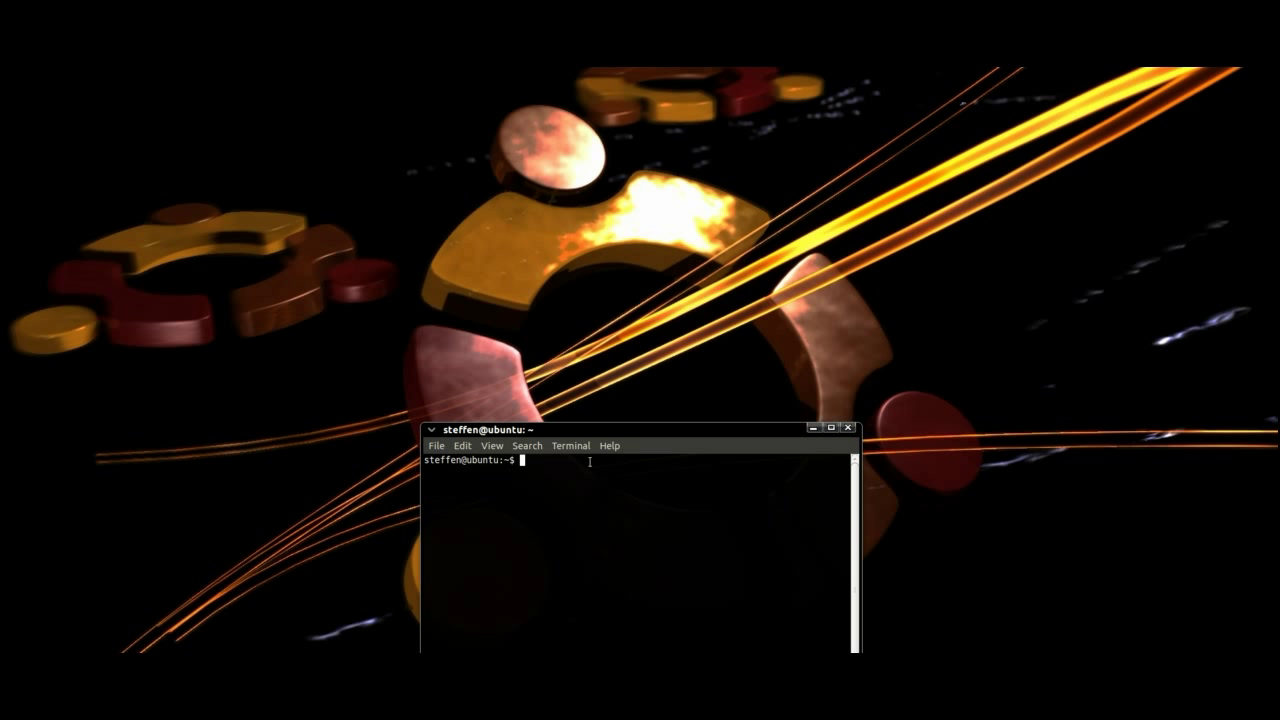
Launch the mediatomb server from the terminal
type("mediatomb")
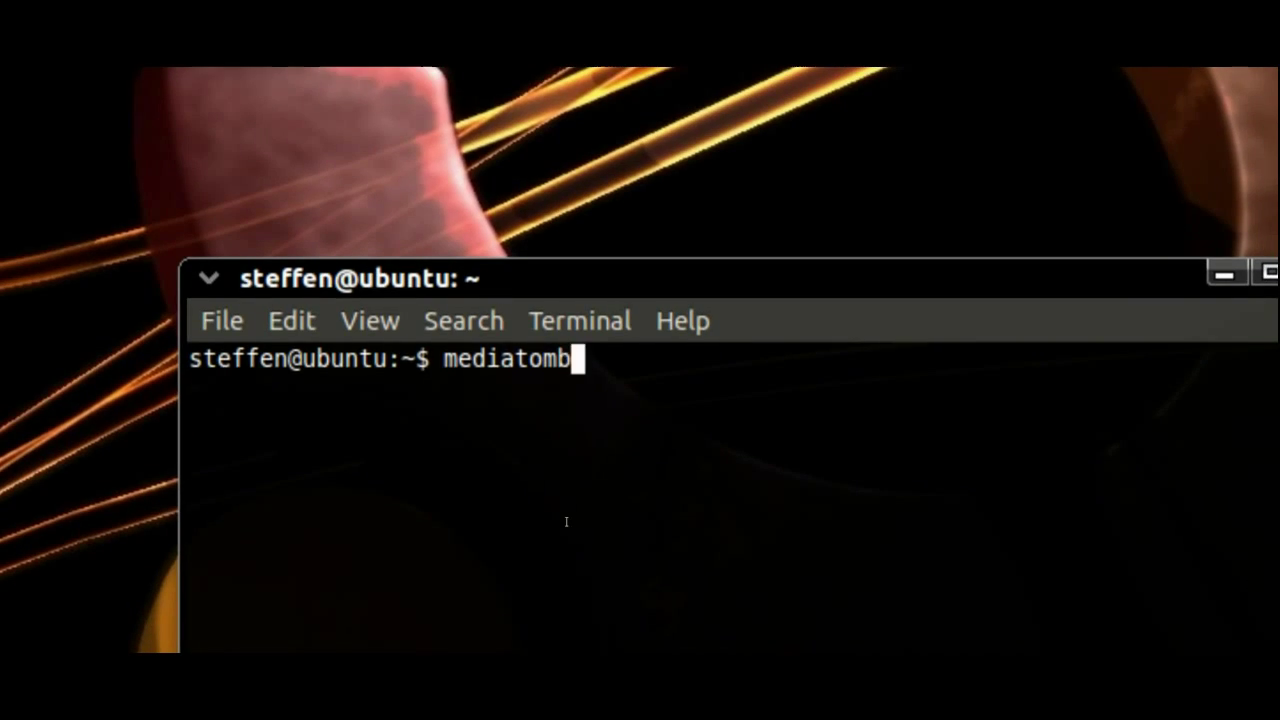
key("Return")
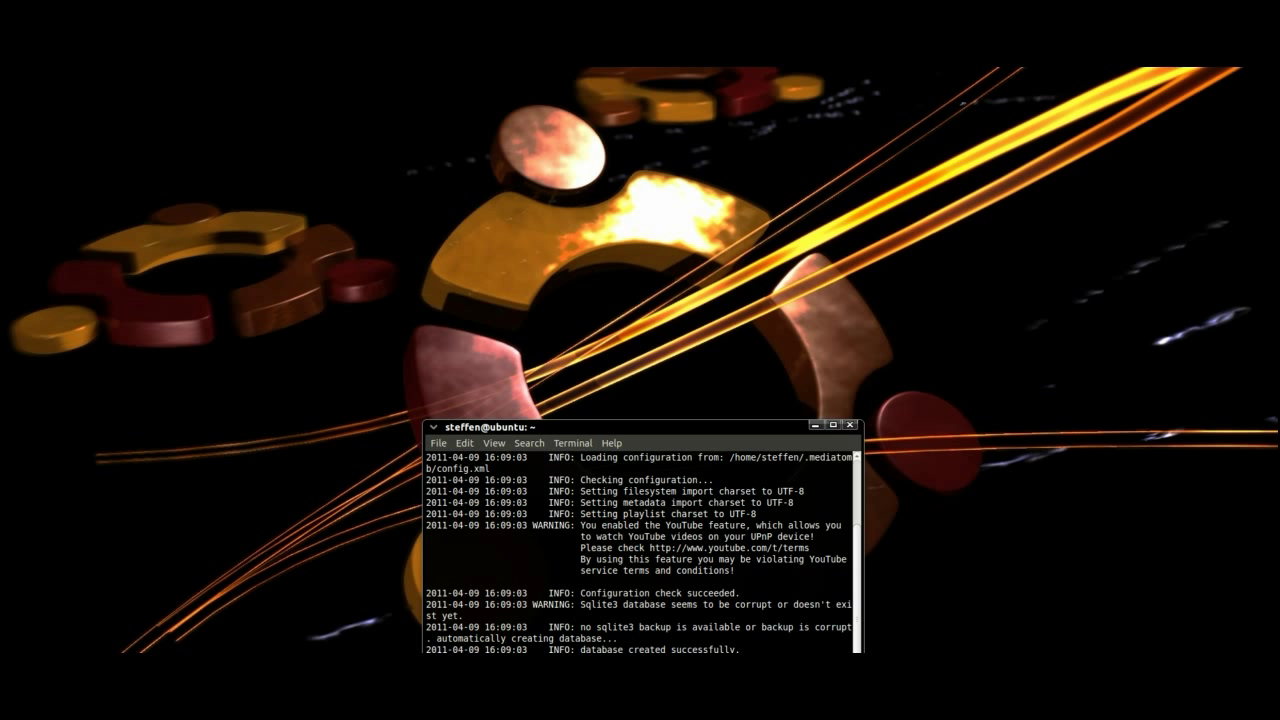
right_click(650, 560)
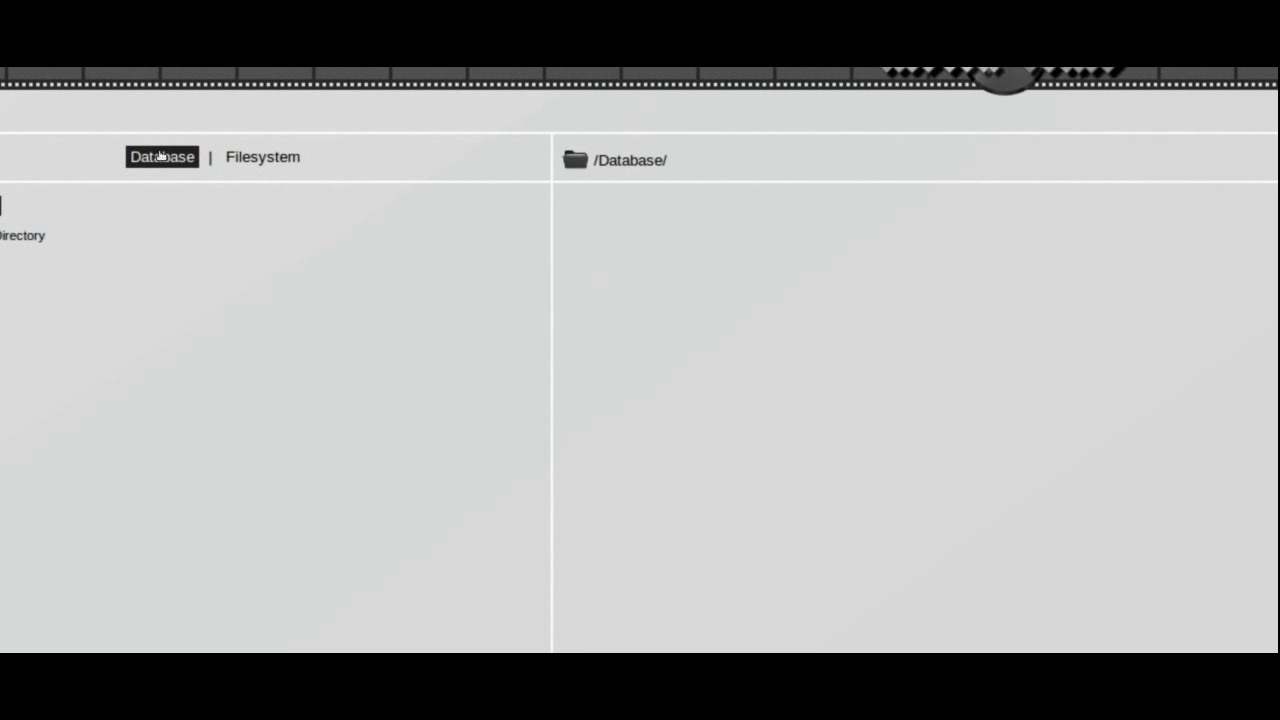
Browse the Filesystem tree through home and the user folder to Pictures
left_click(262, 157)
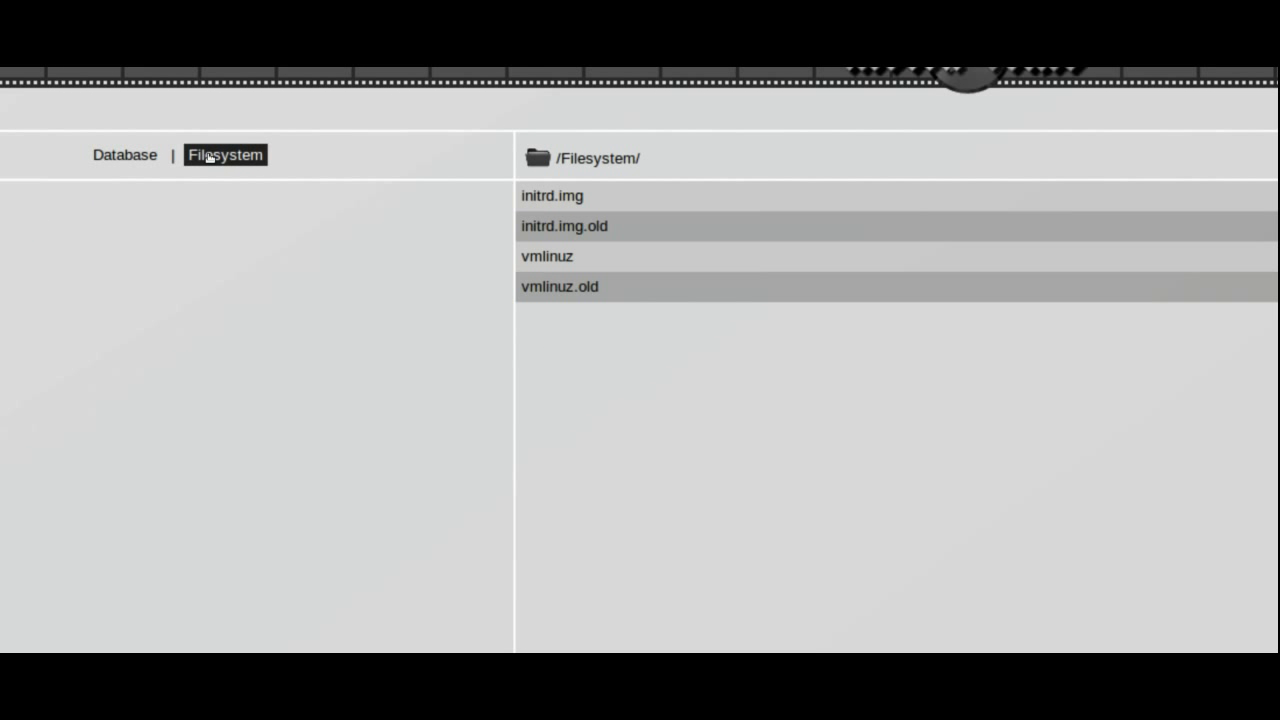
left_click(225, 154)
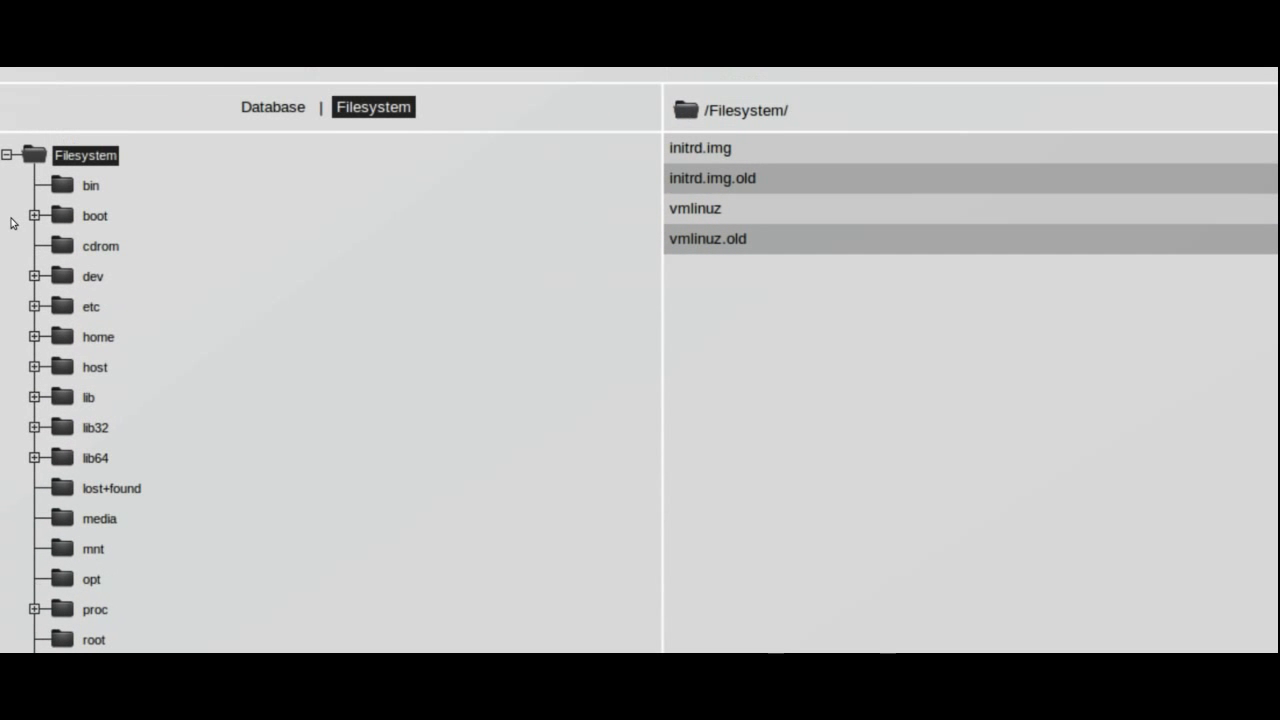
scroll("down", 3)
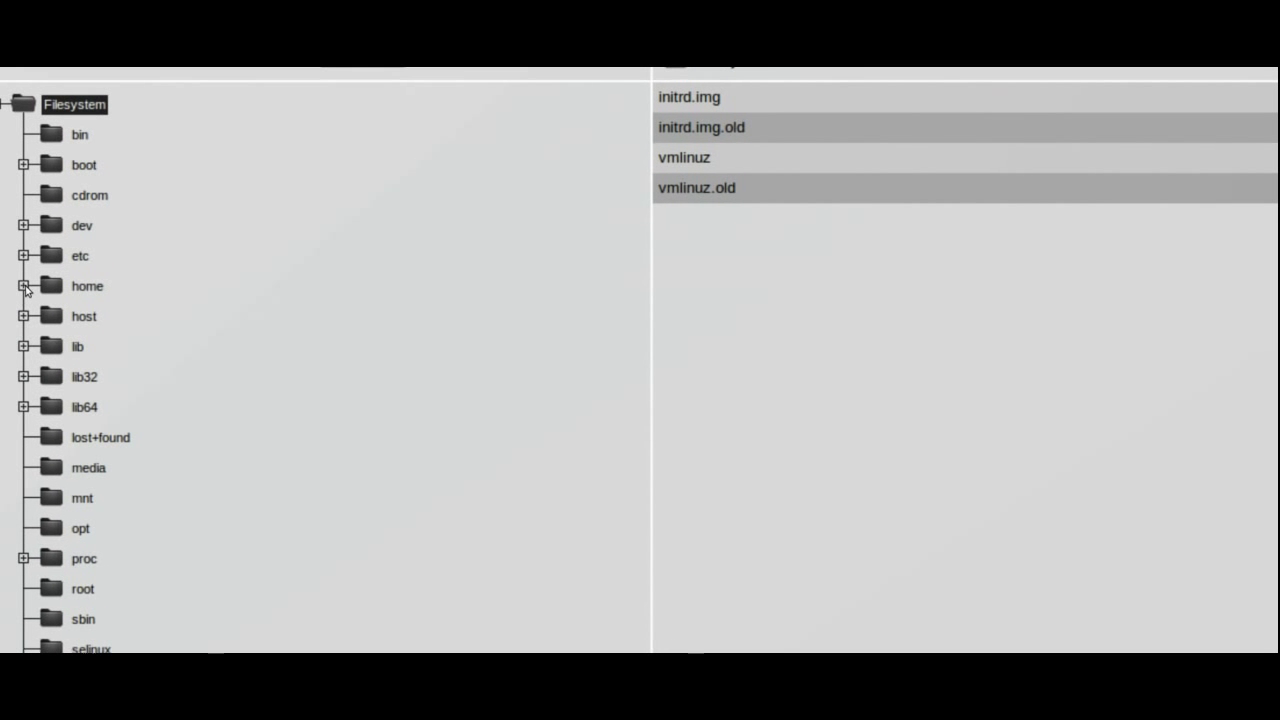
left_click(24, 286)
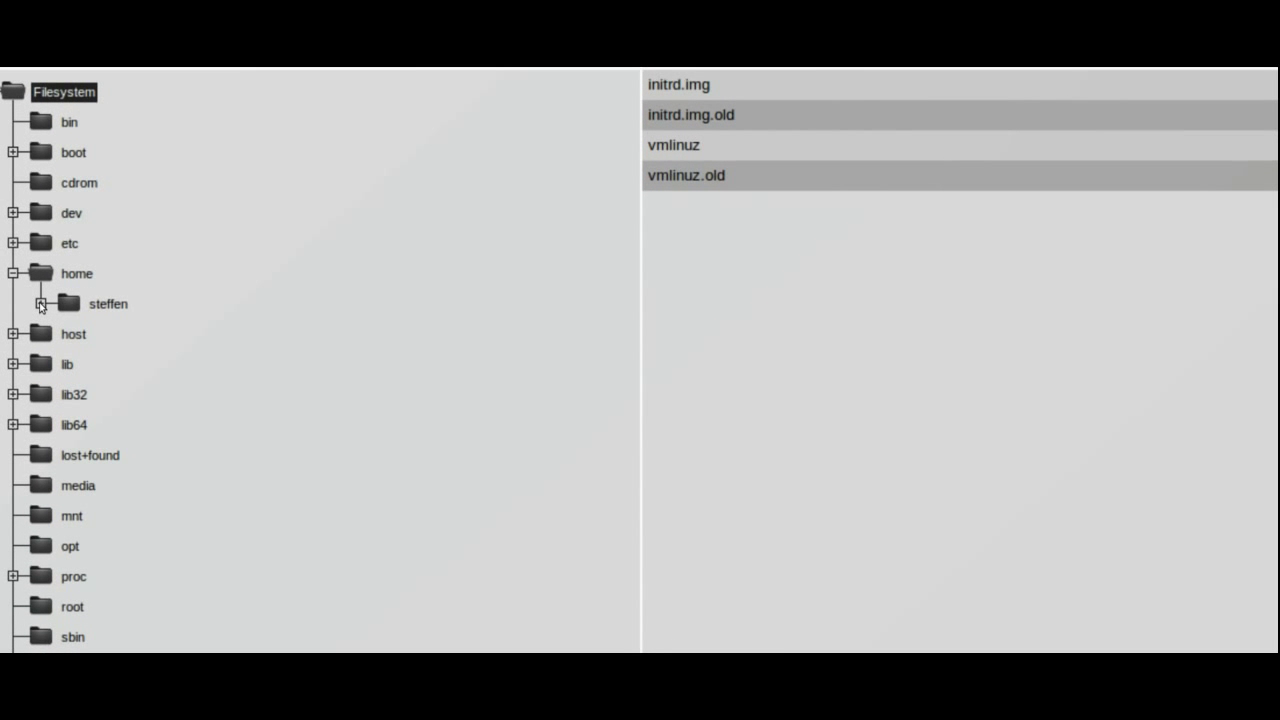
left_click(41, 304)
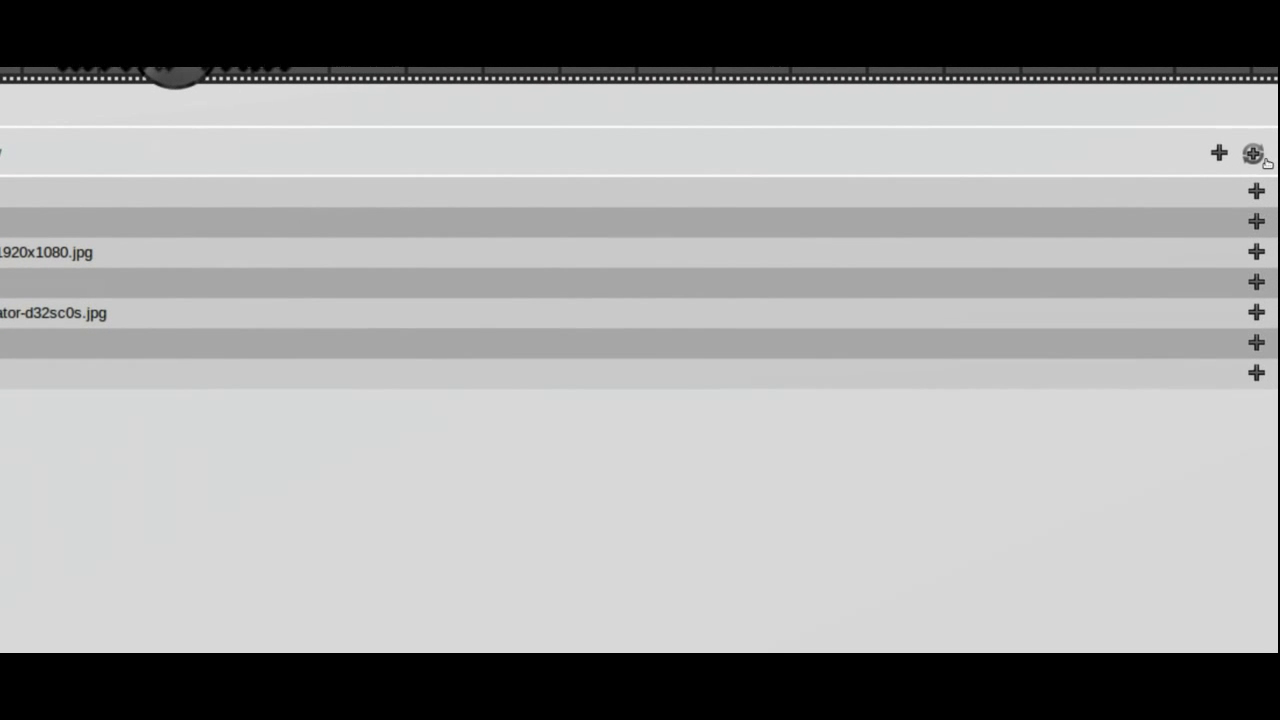
mouse_move(1253, 153)
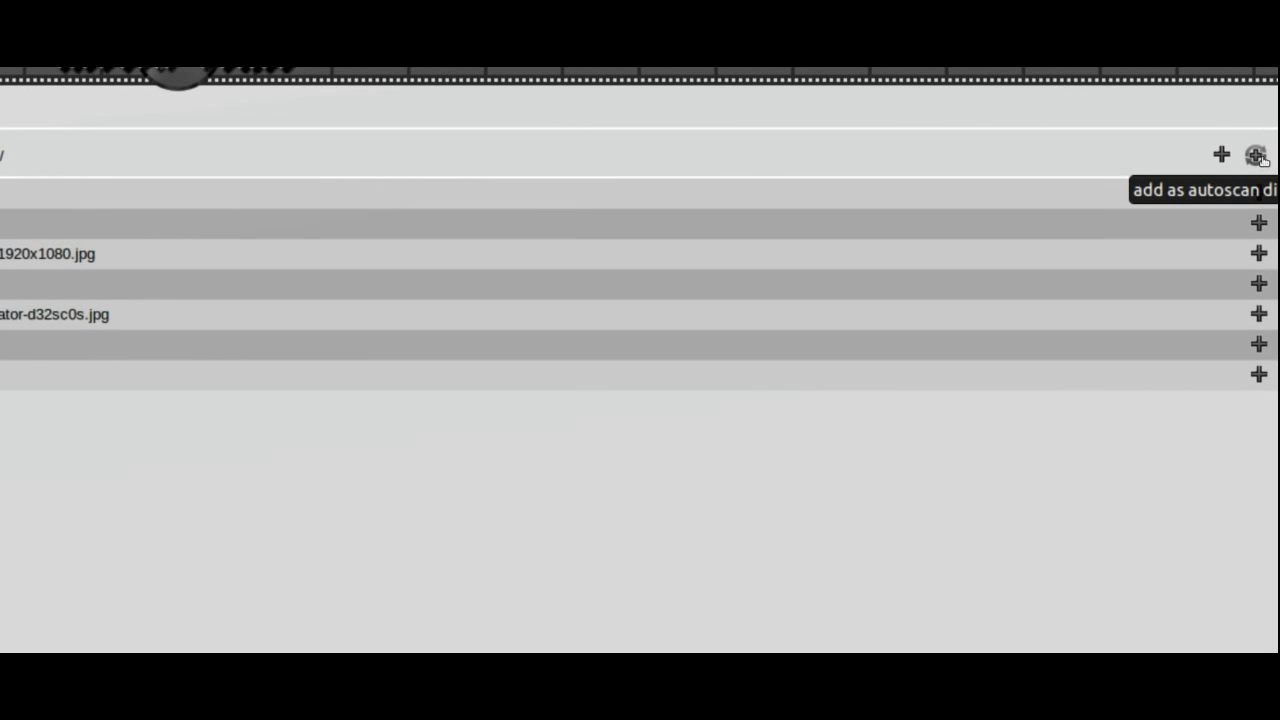
Add Pictures as an autoscan directory with Timed scan mode and Recursive enabled
left_click(1248, 153)
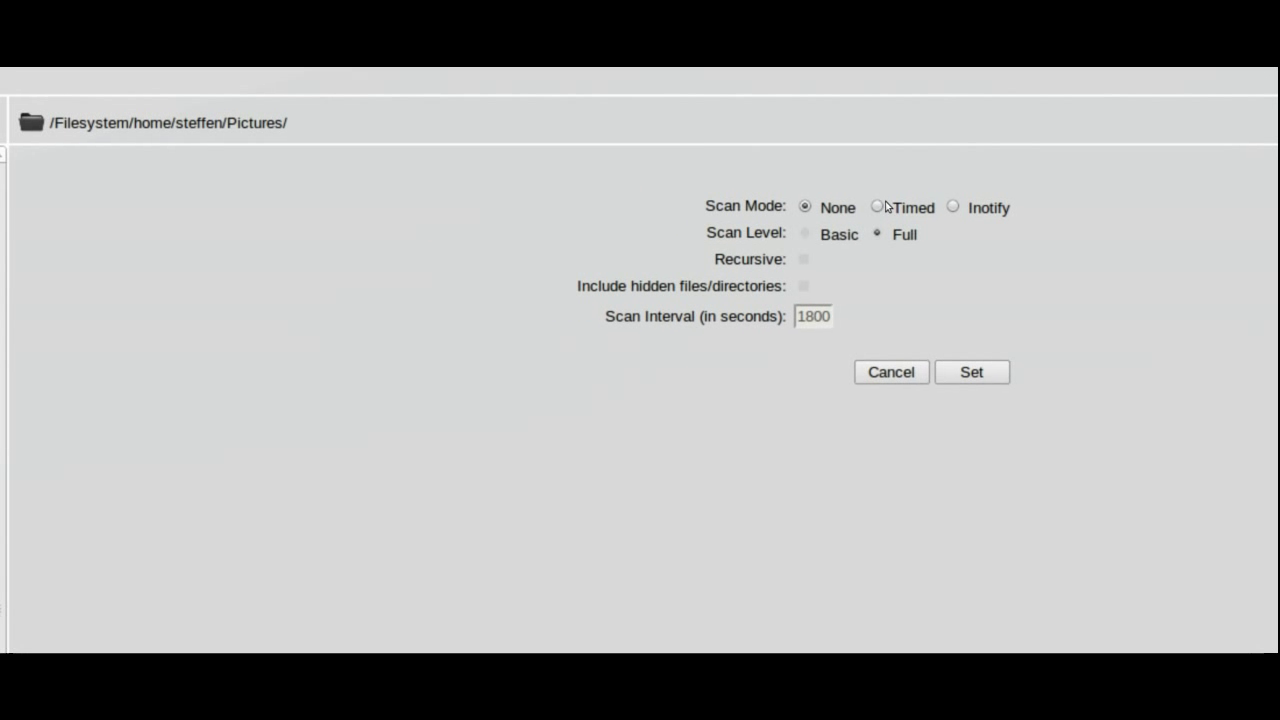
left_click(878, 207)
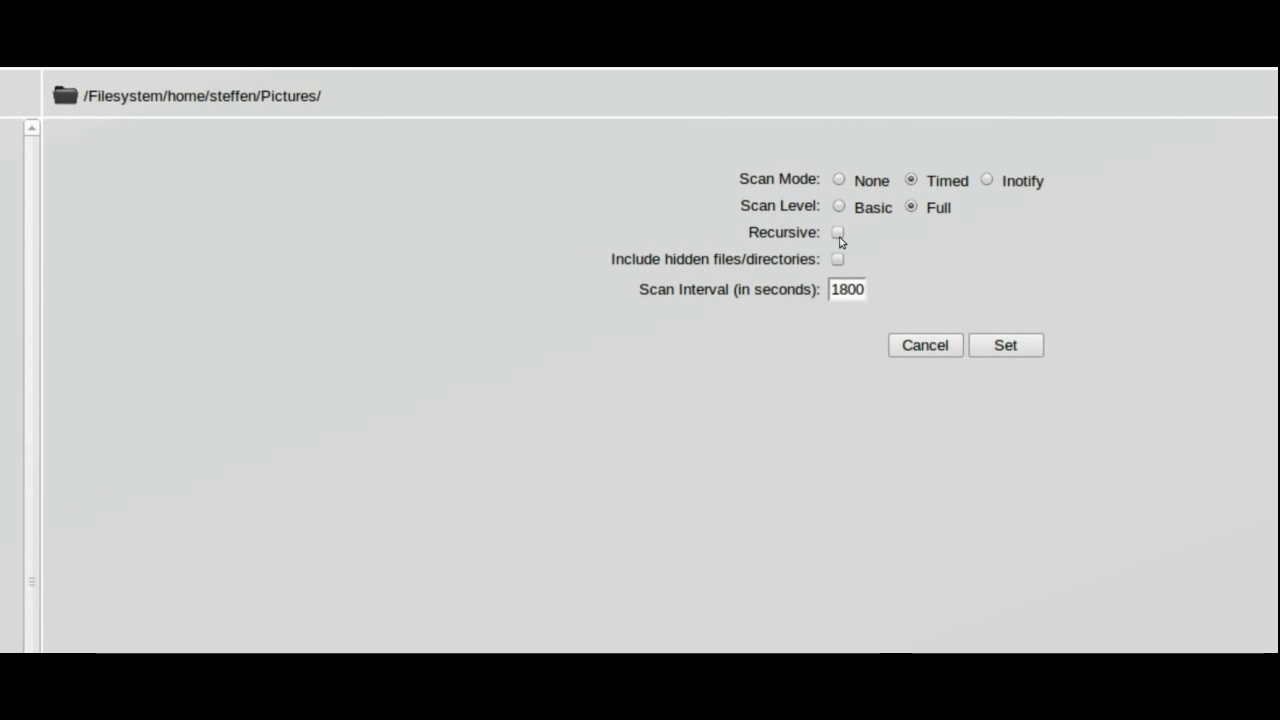
left_click(837, 233)
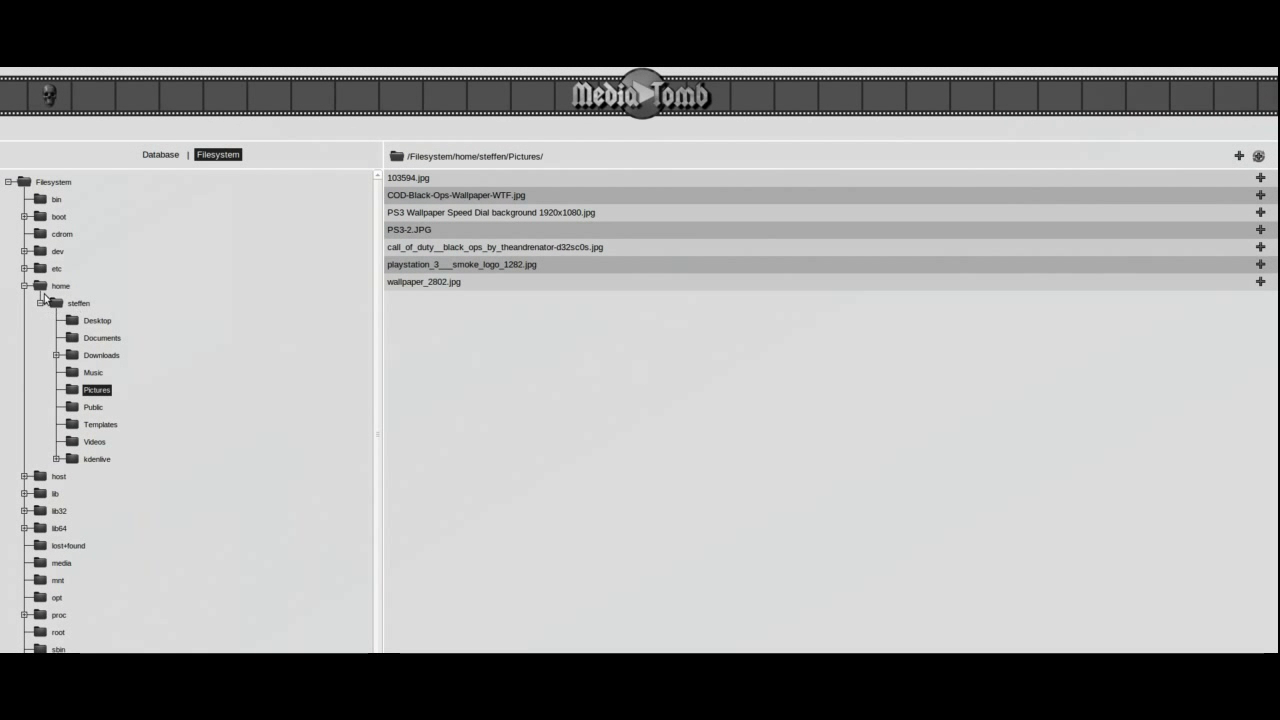
Collapse the user and home folders in the Filesystem tree, then re-expand home
left_click(40, 303)
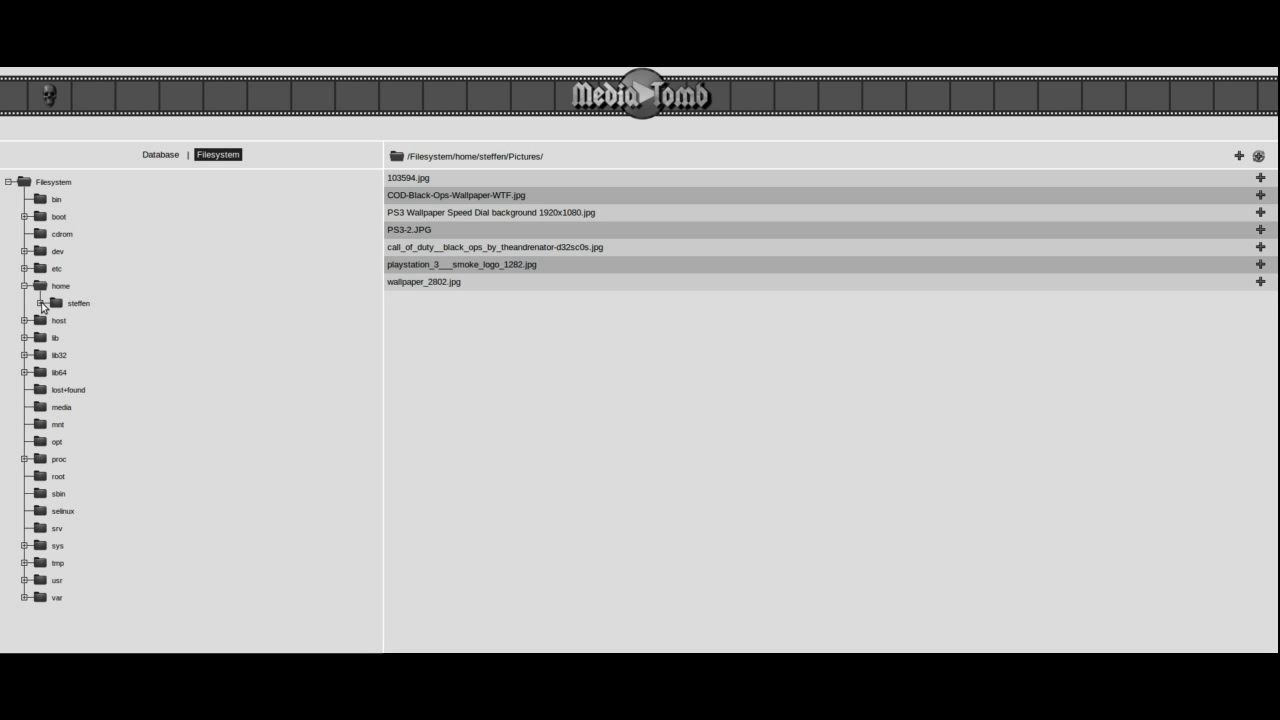
left_click(24, 286)
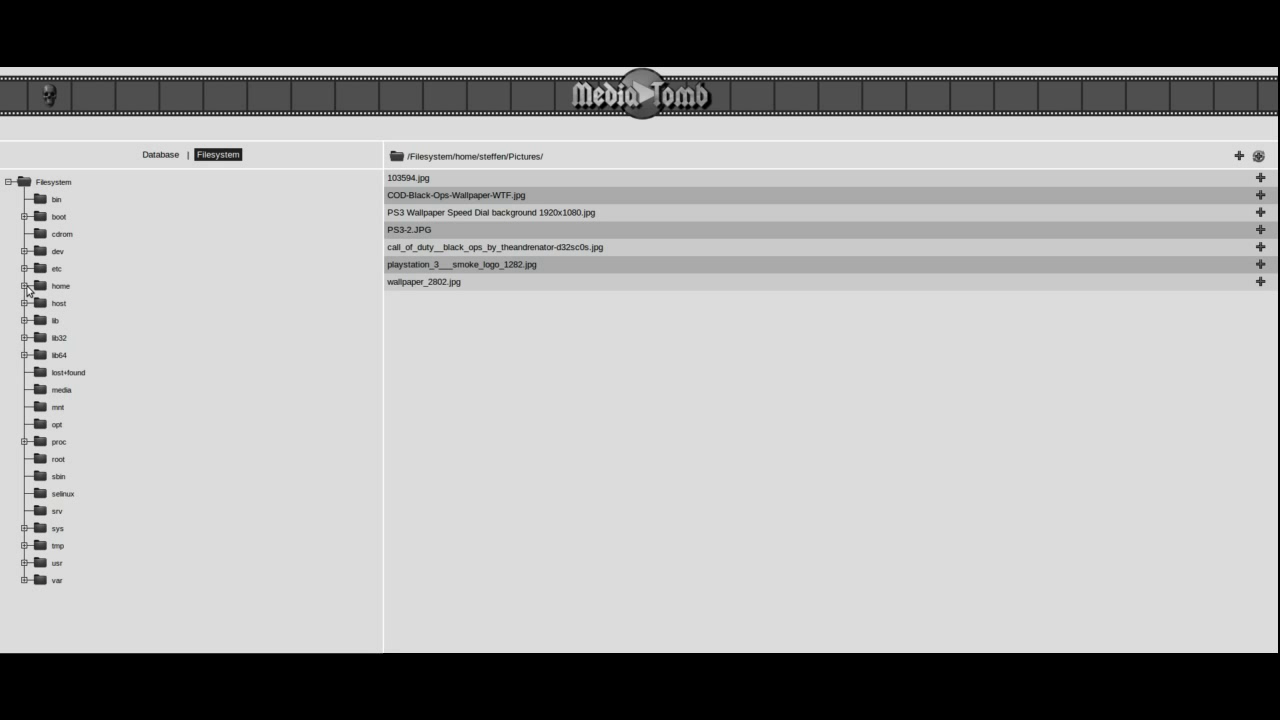
left_click(24, 288)
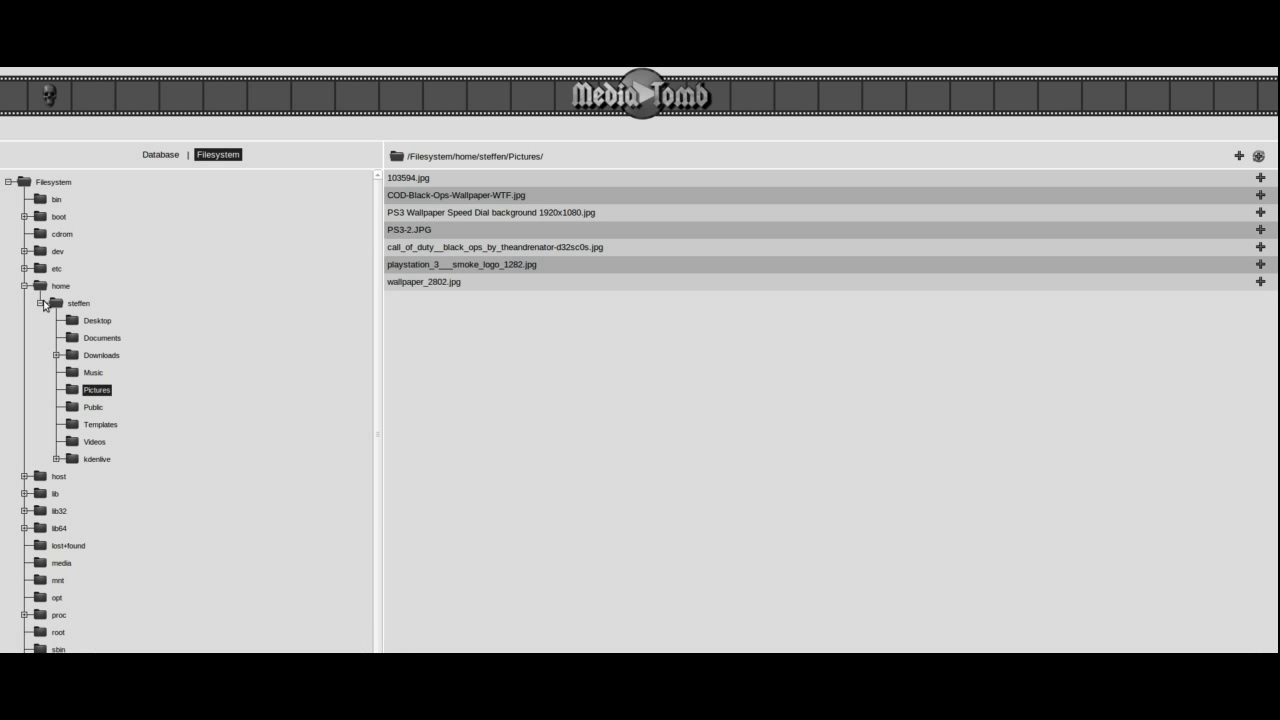
mouse_move(82, 357)
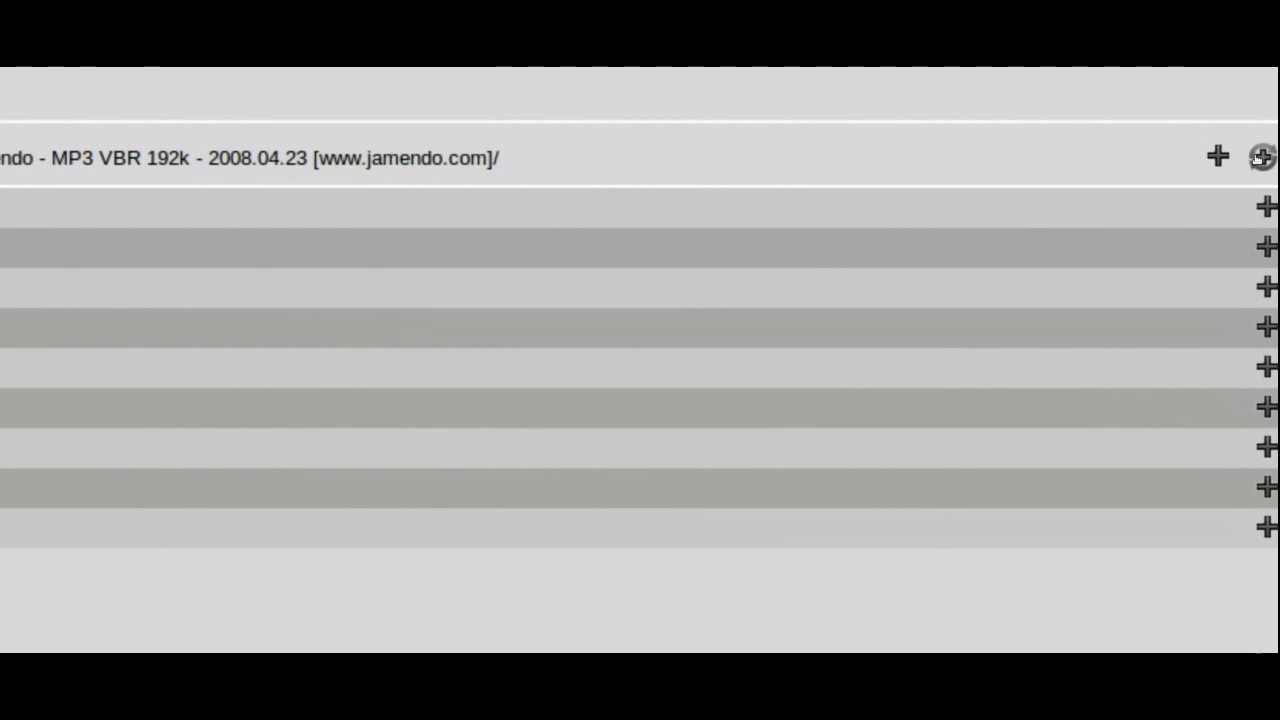
Add the Dr.Arthur album folder as a Timed, Recursive autoscan directory
left_click(1258, 156)
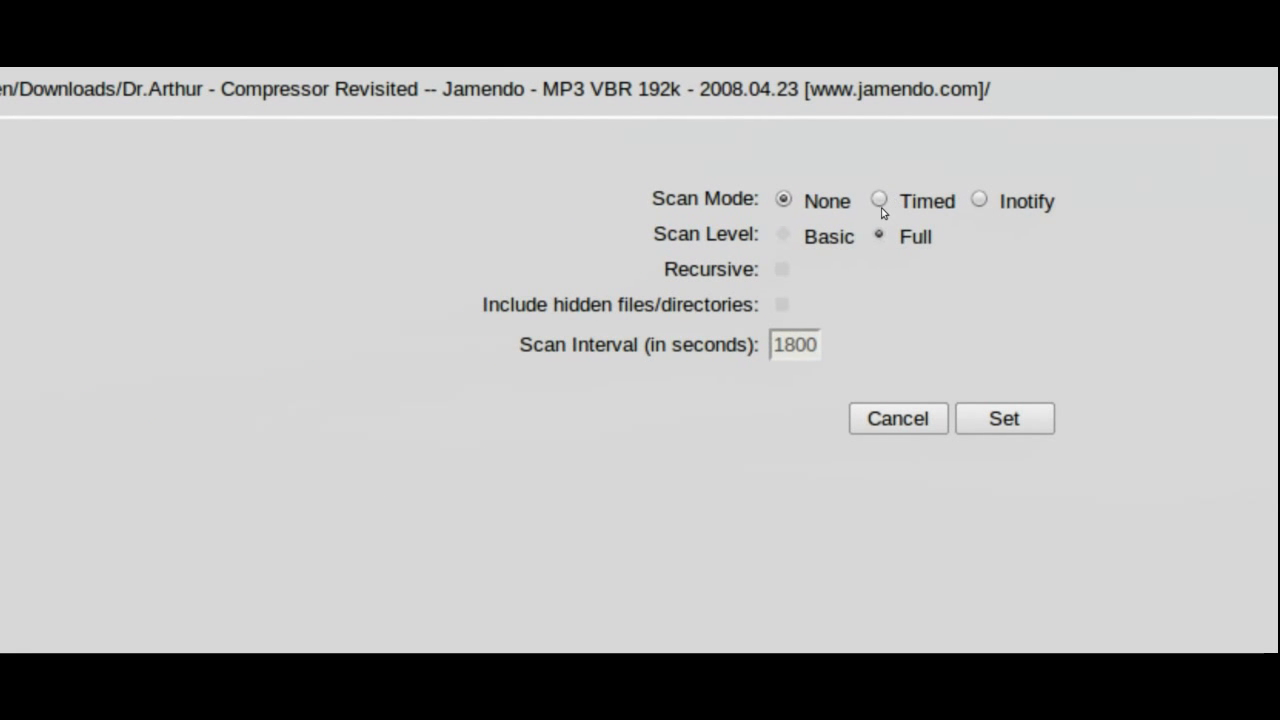
left_click(881, 199)
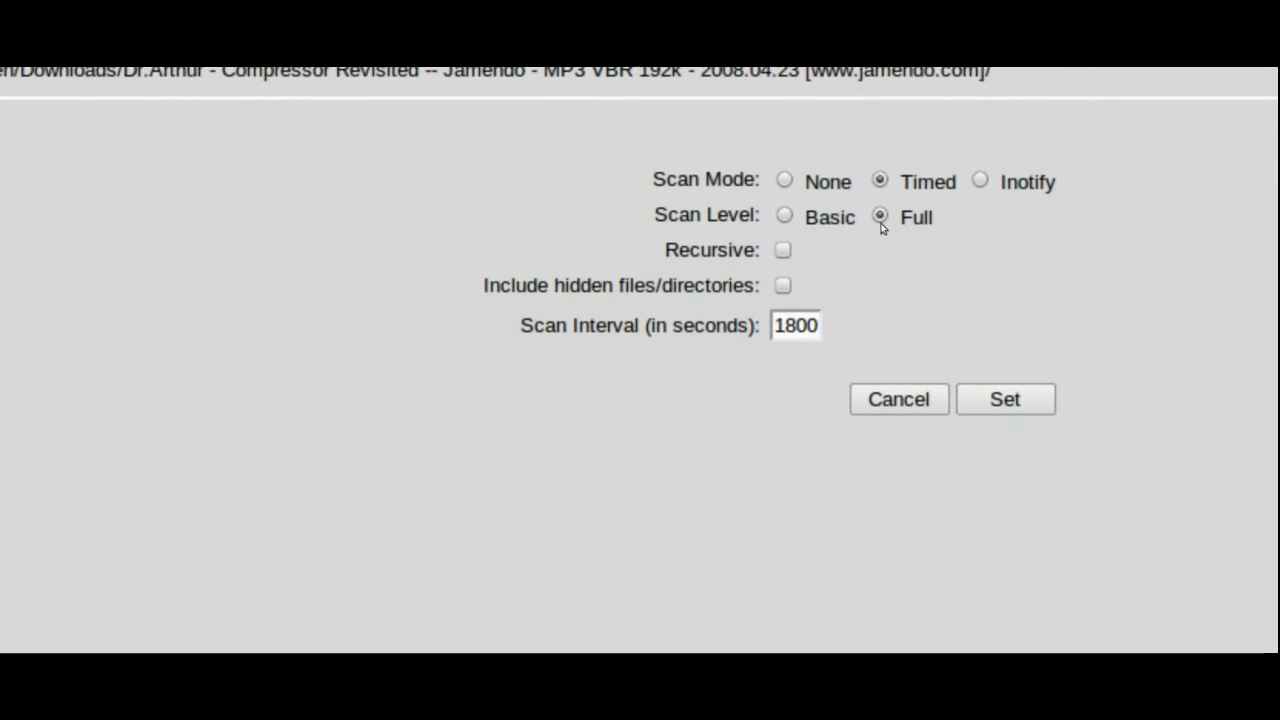
left_click(783, 251)
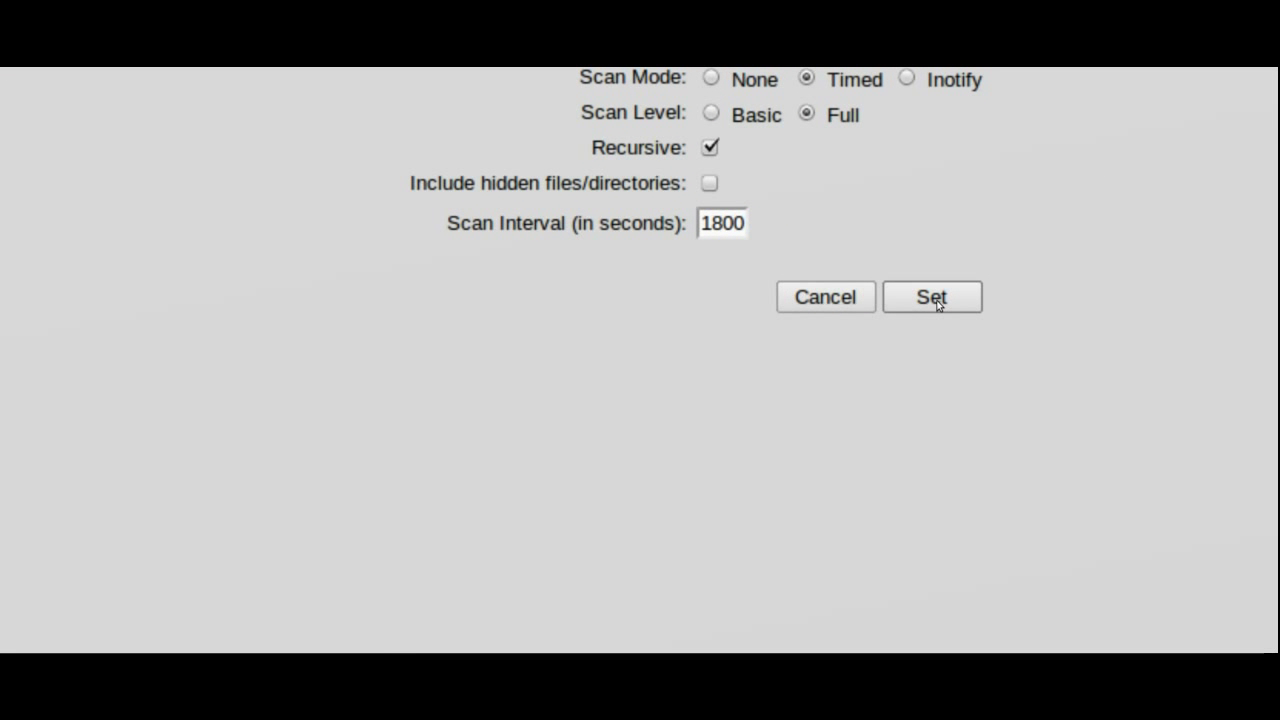
left_click(931, 297)
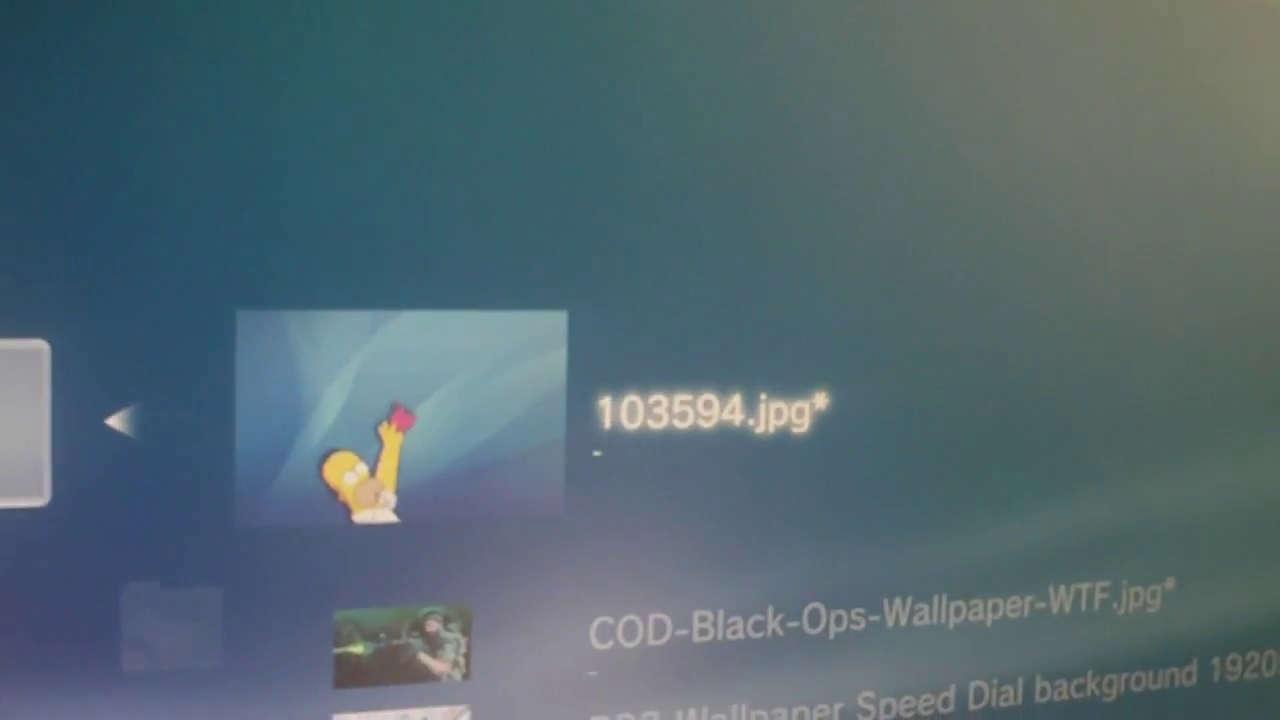
Scroll through the server's picture list on the PS3 XMB
scroll("down", 3)
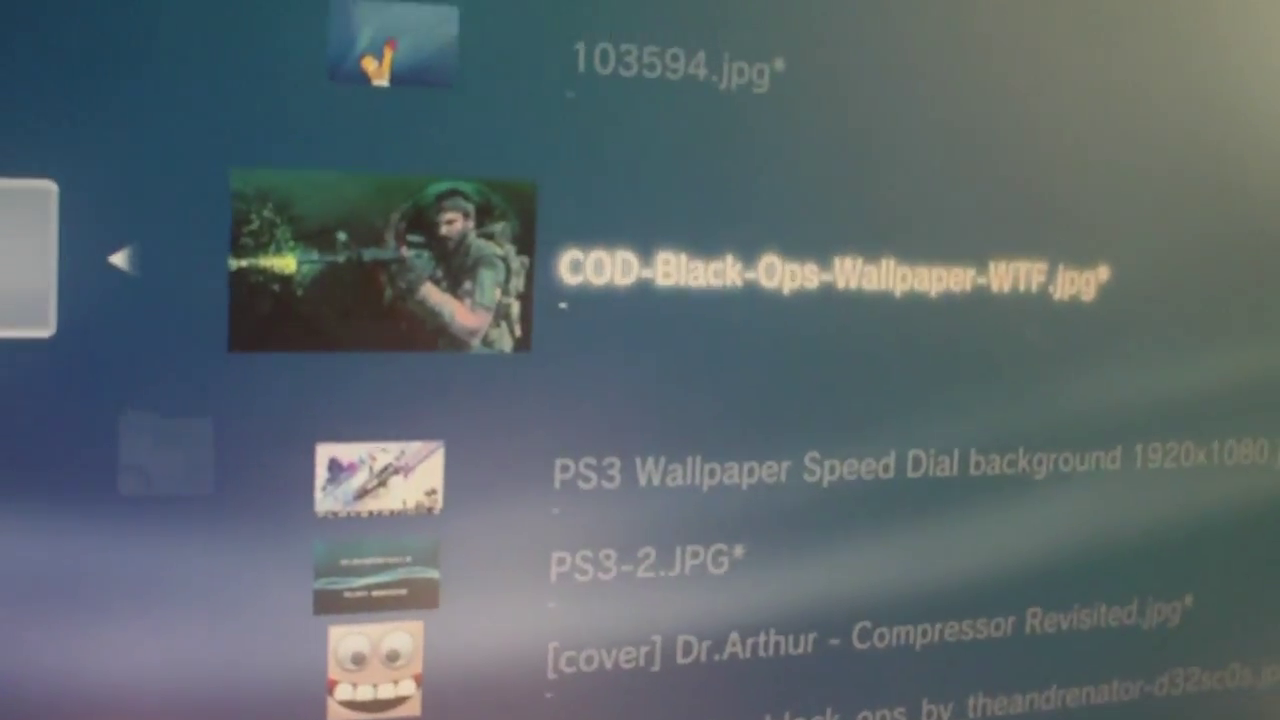